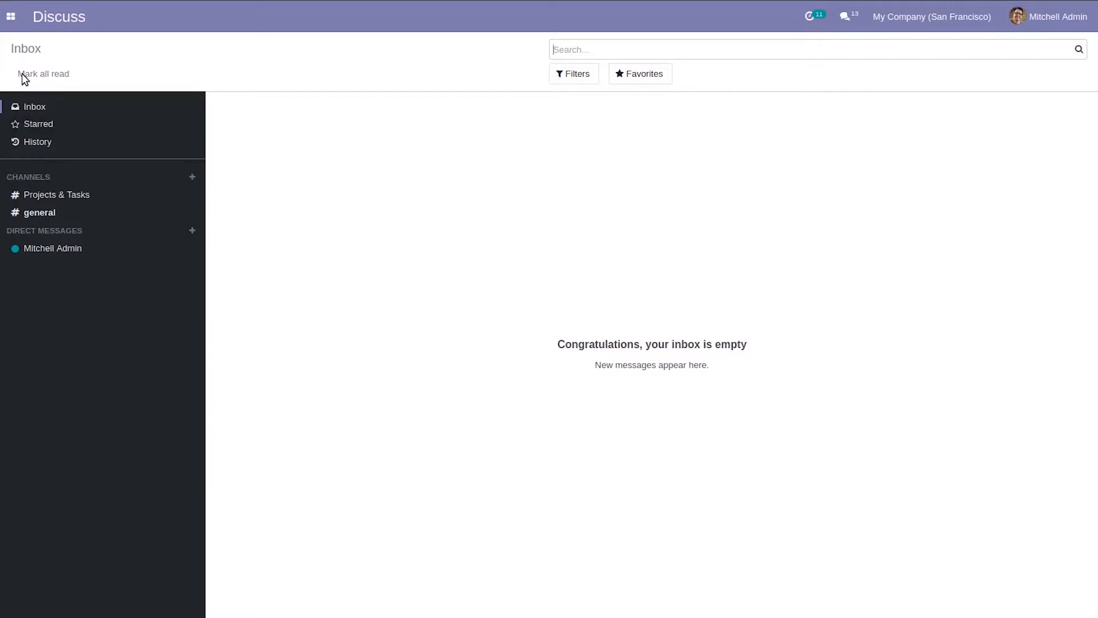
Step: Open the Purchase app from the apps menu, landing on the requests for quotation list
left_click(11, 16)
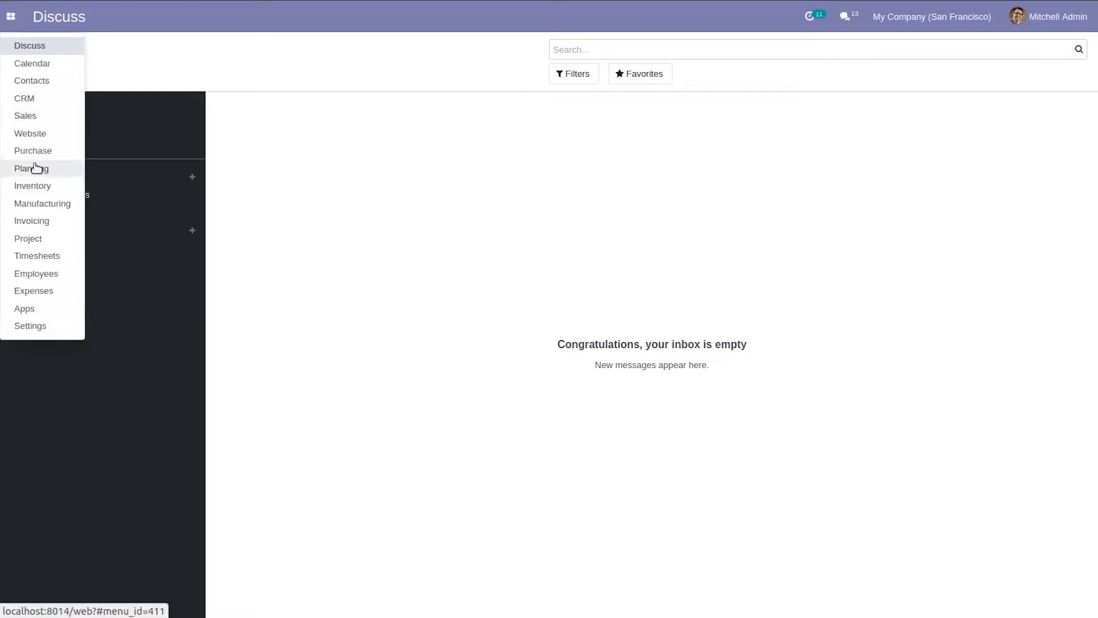
left_click(32, 151)
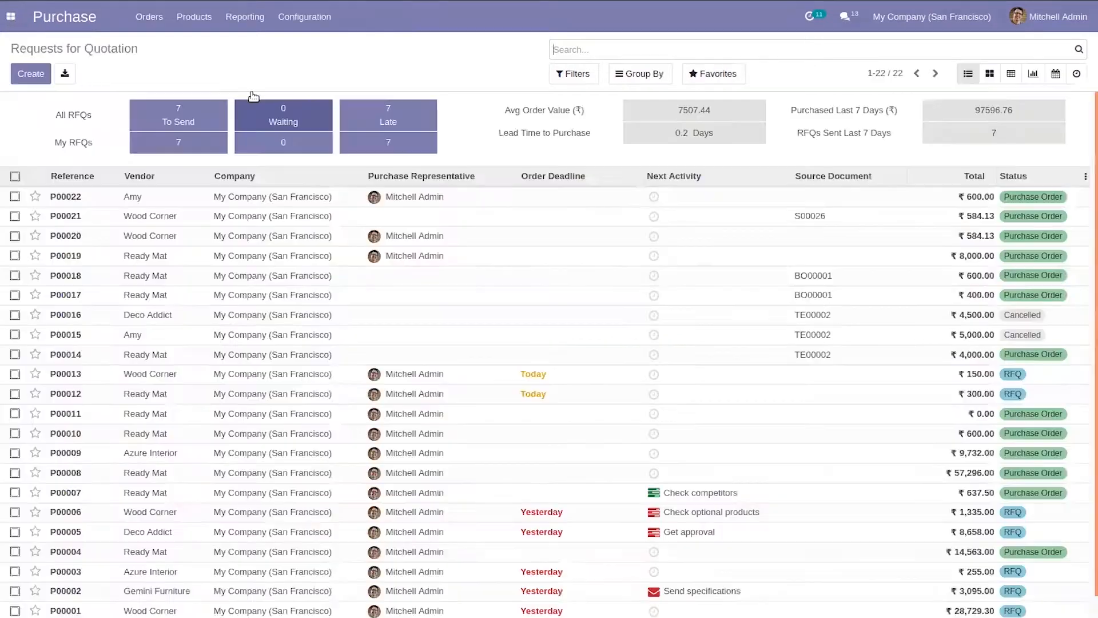
left_click(283, 115)
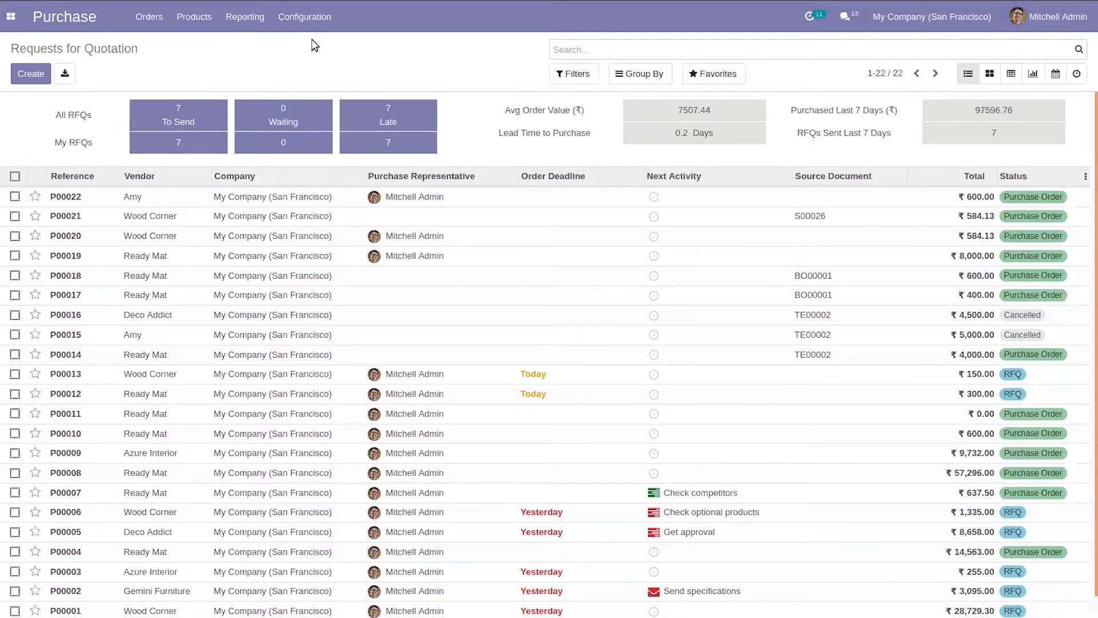
Step: Review Receipt Reminder in Purchase settings, then open the confirmed Purchase Orders list
left_click(305, 17)
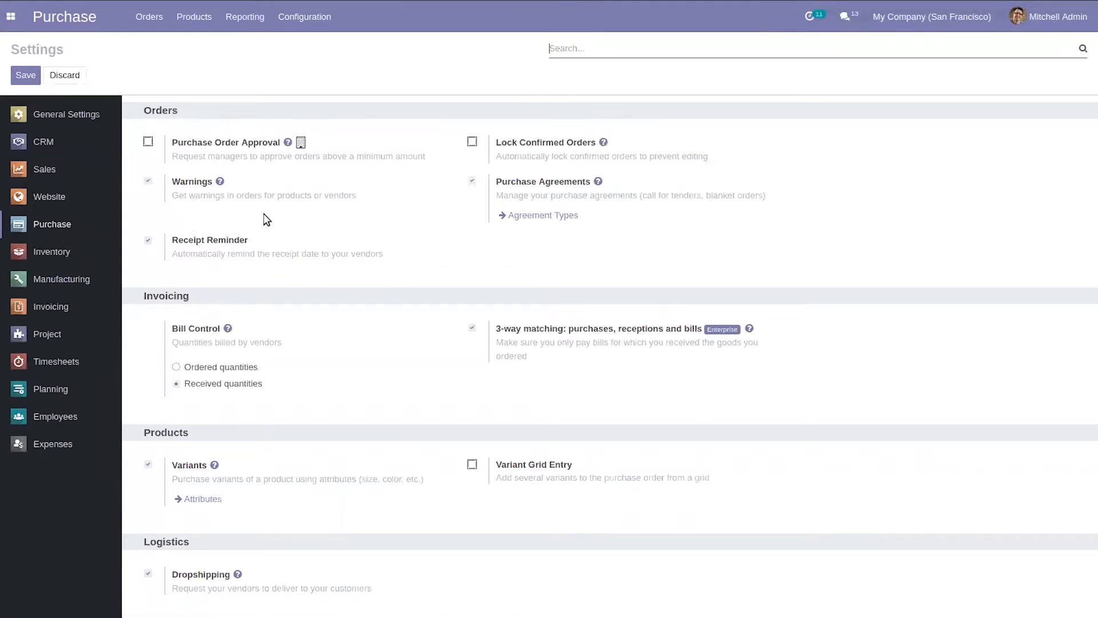
mouse_move(244, 280)
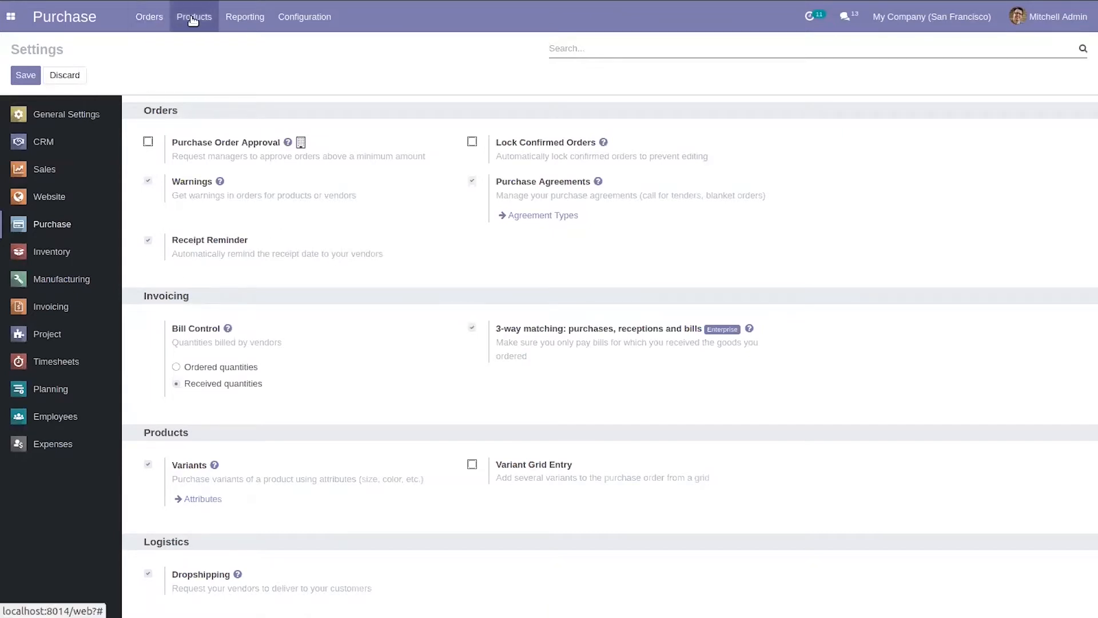
left_click(149, 18)
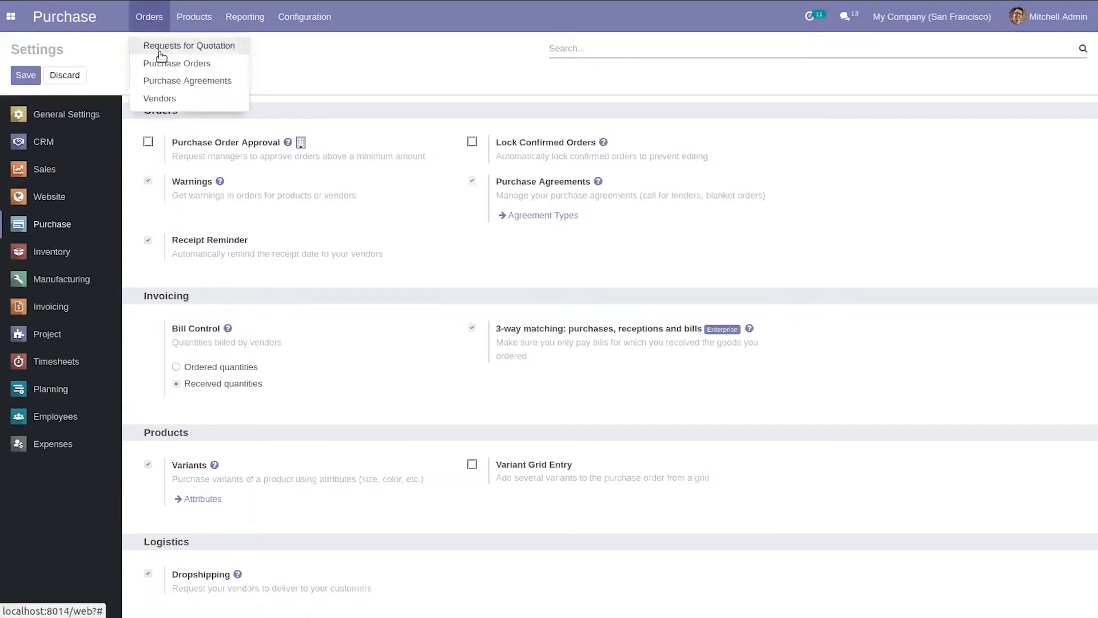
left_click(189, 46)
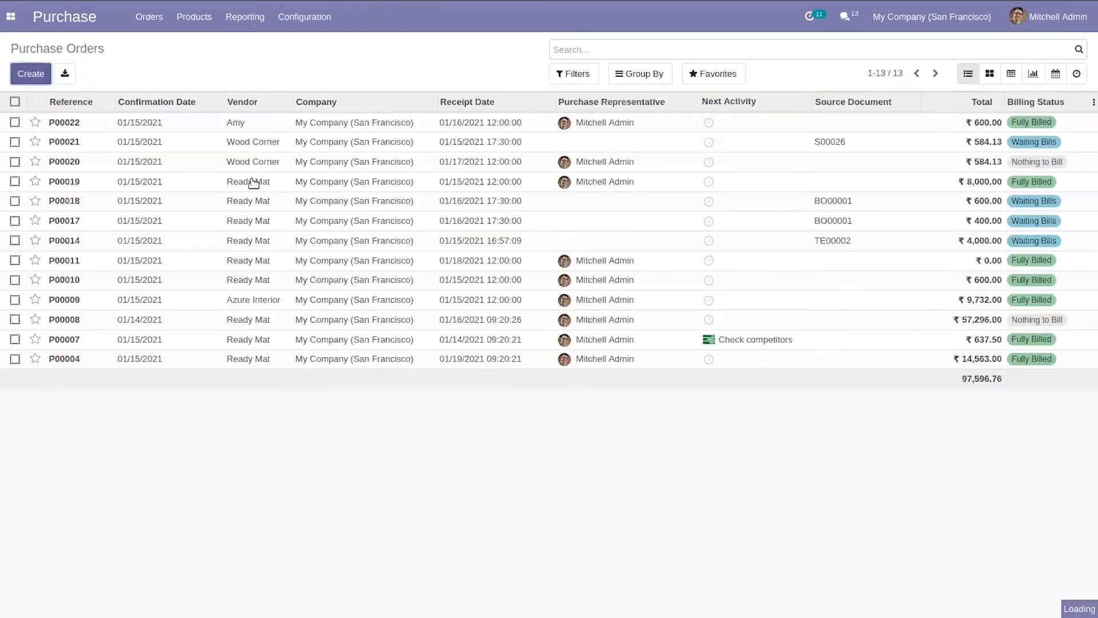
Step: Create a new RFQ with vendor Amy and a Cable Management Box product line
left_click(30, 73)
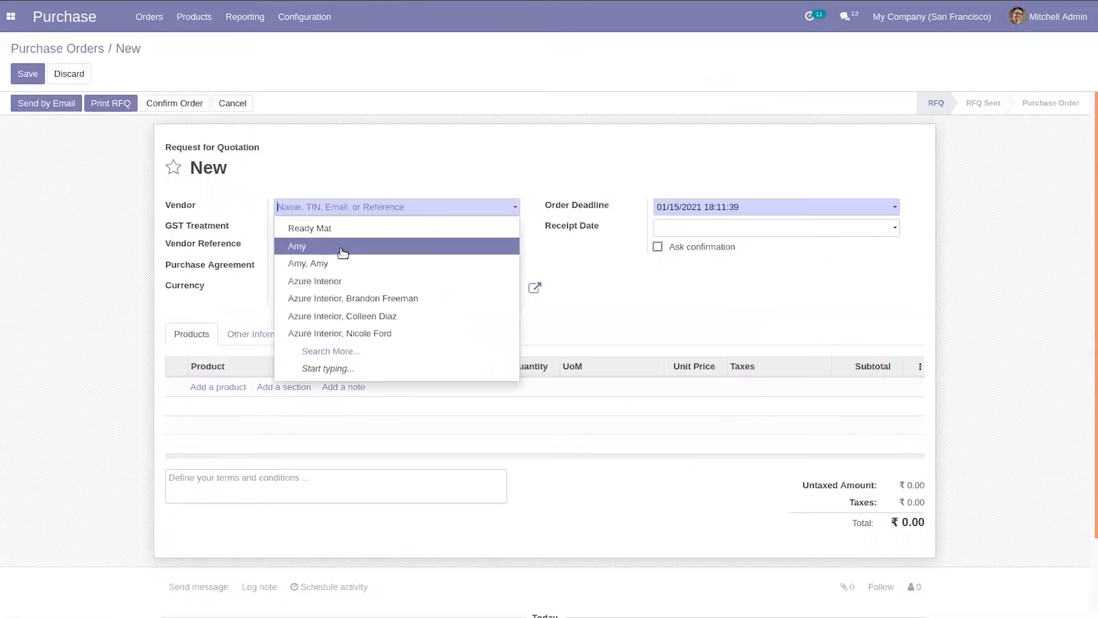
left_click(315, 282)
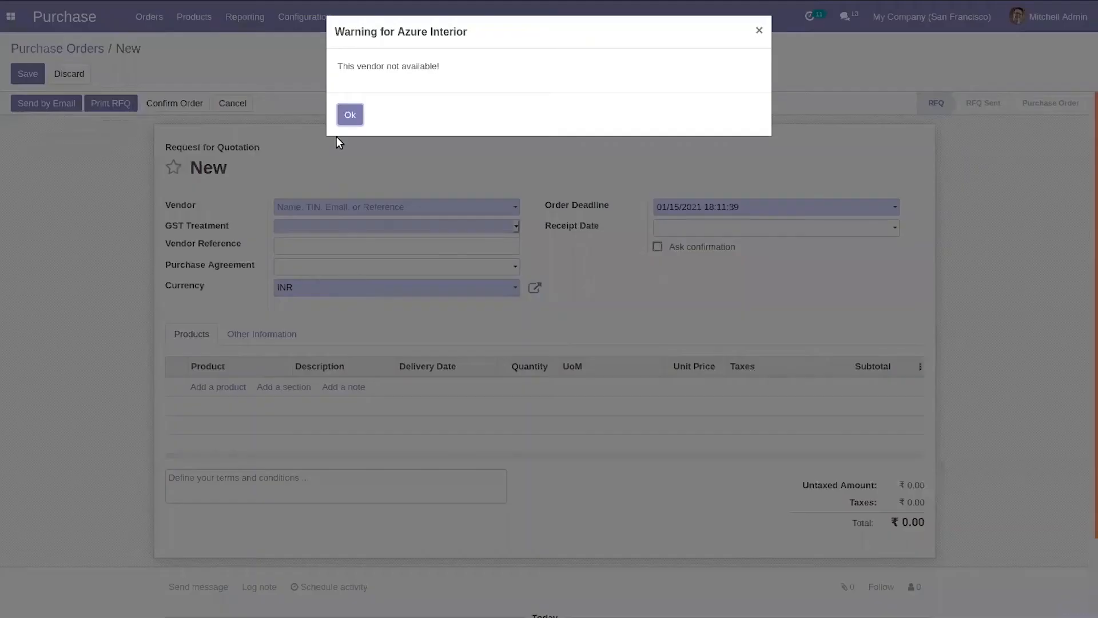
left_click(350, 114)
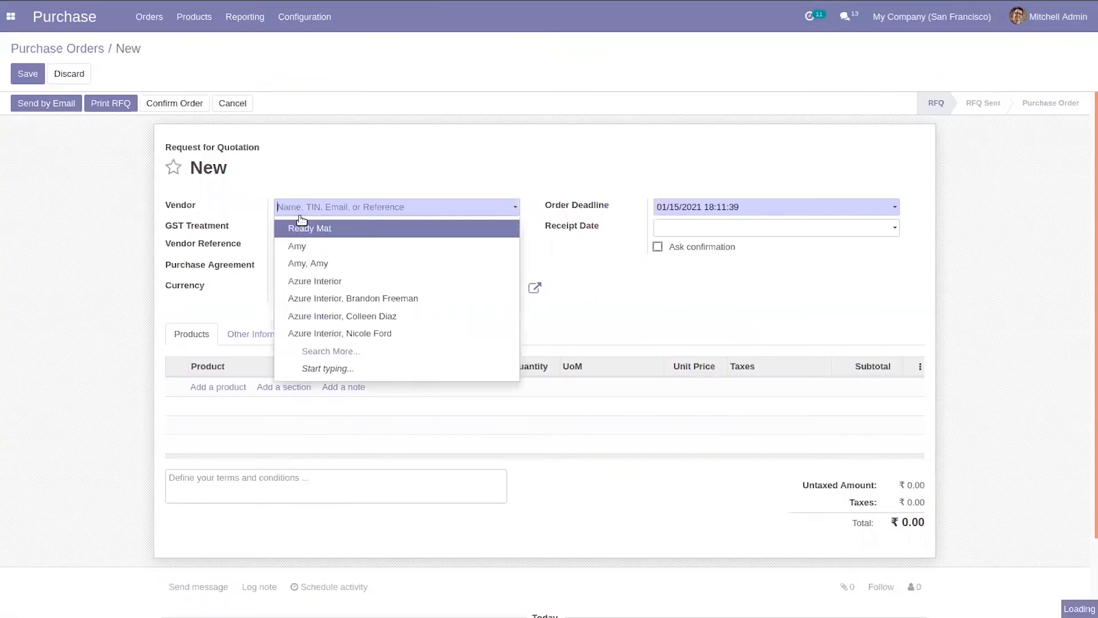
left_click(298, 246)
type("ca")
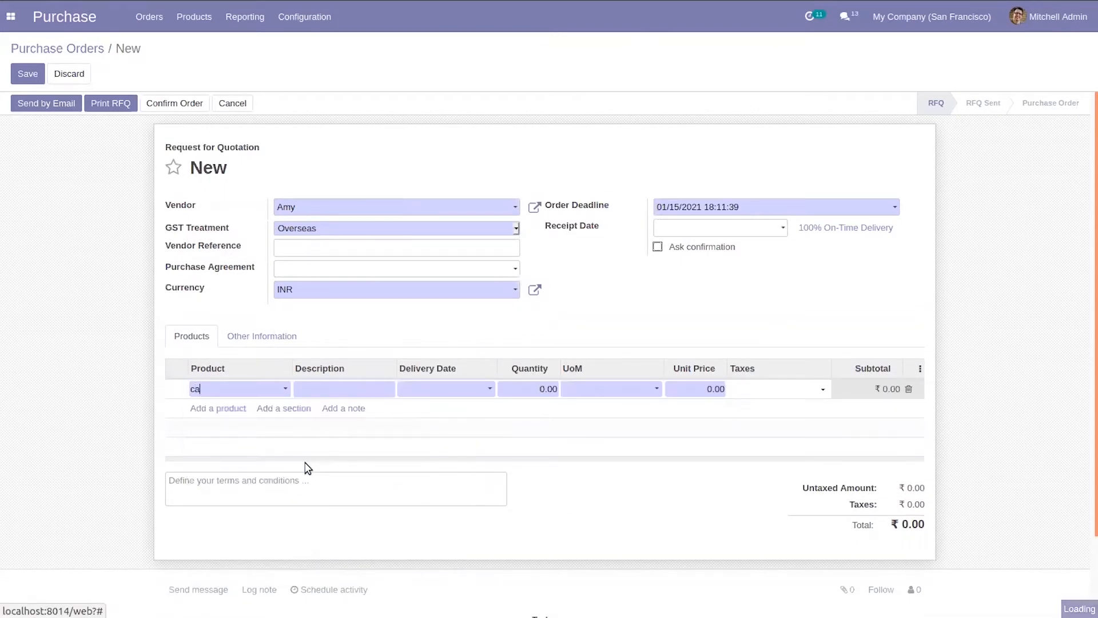
left_click(233, 404)
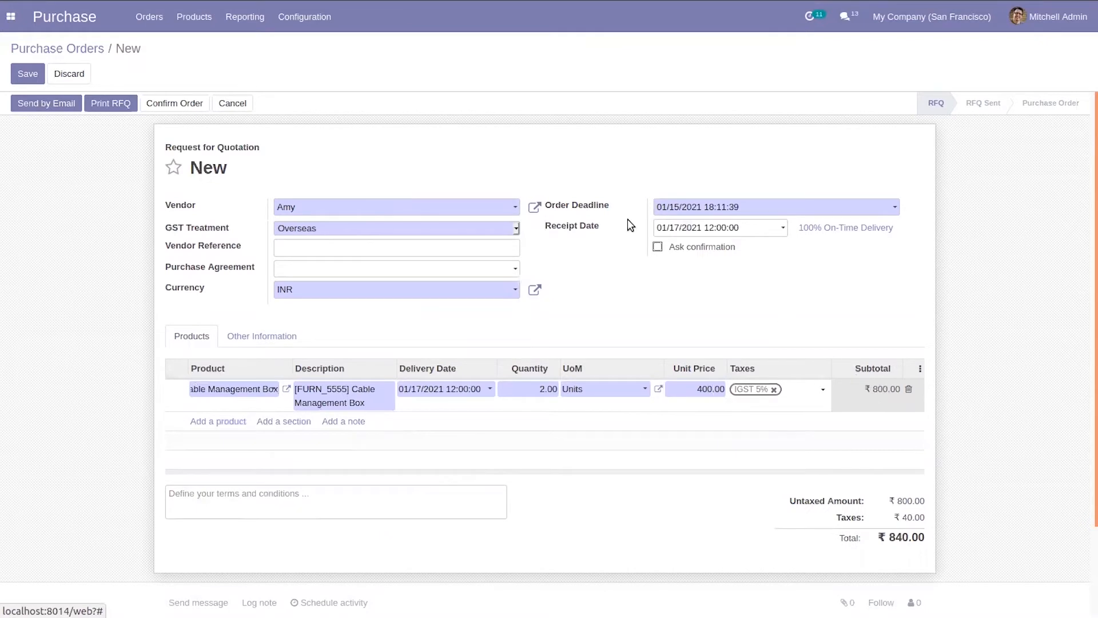
mouse_move(583, 231)
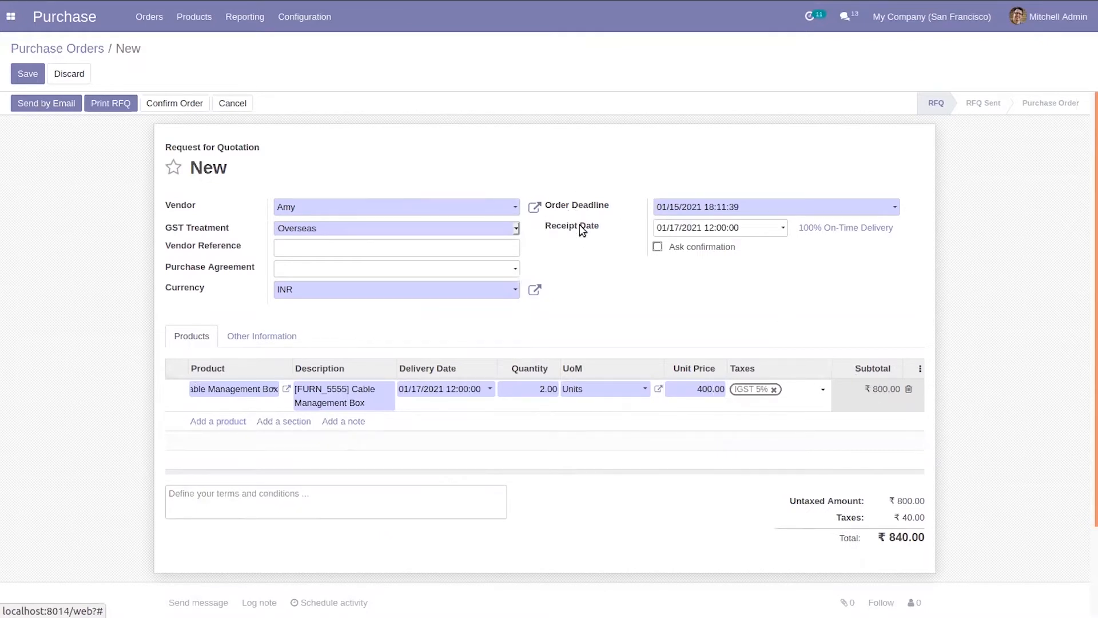
mouse_move(245, 223)
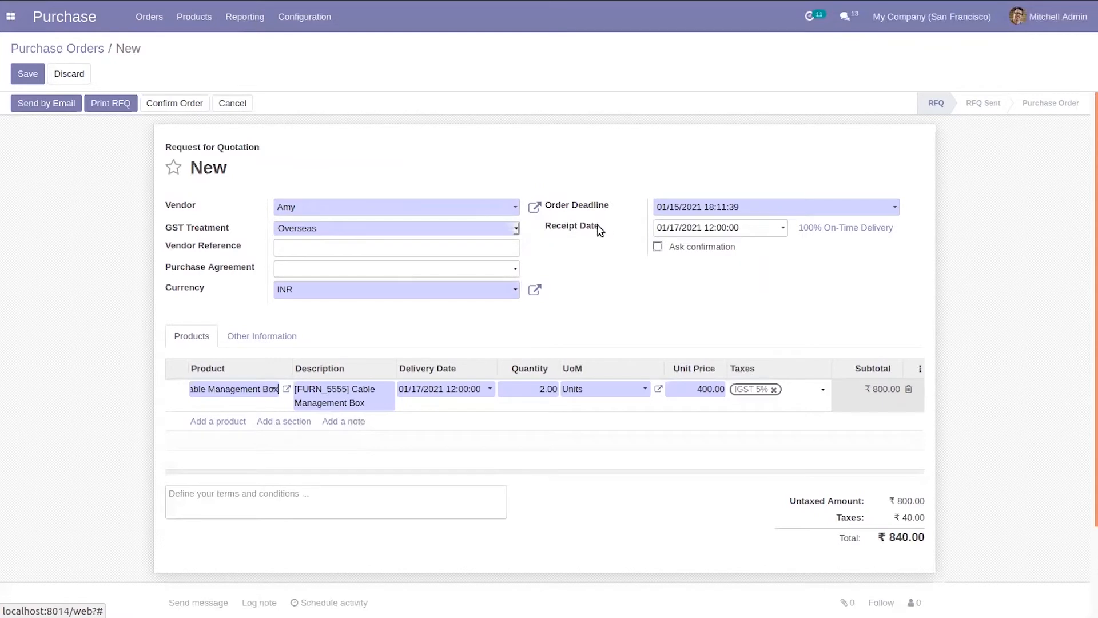
mouse_move(690, 230)
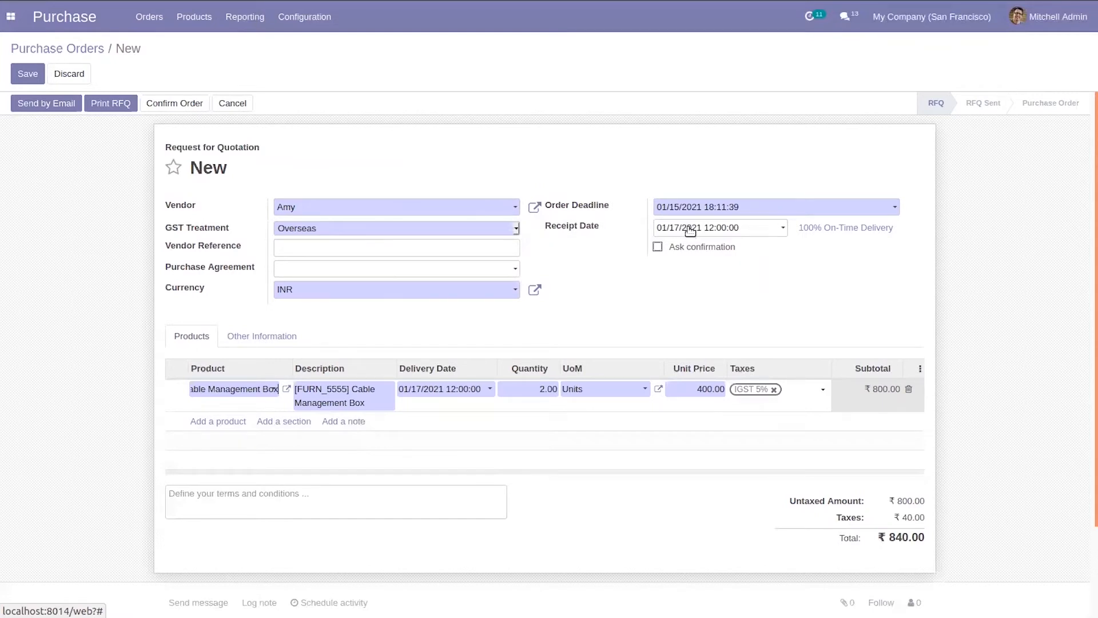
mouse_move(667, 244)
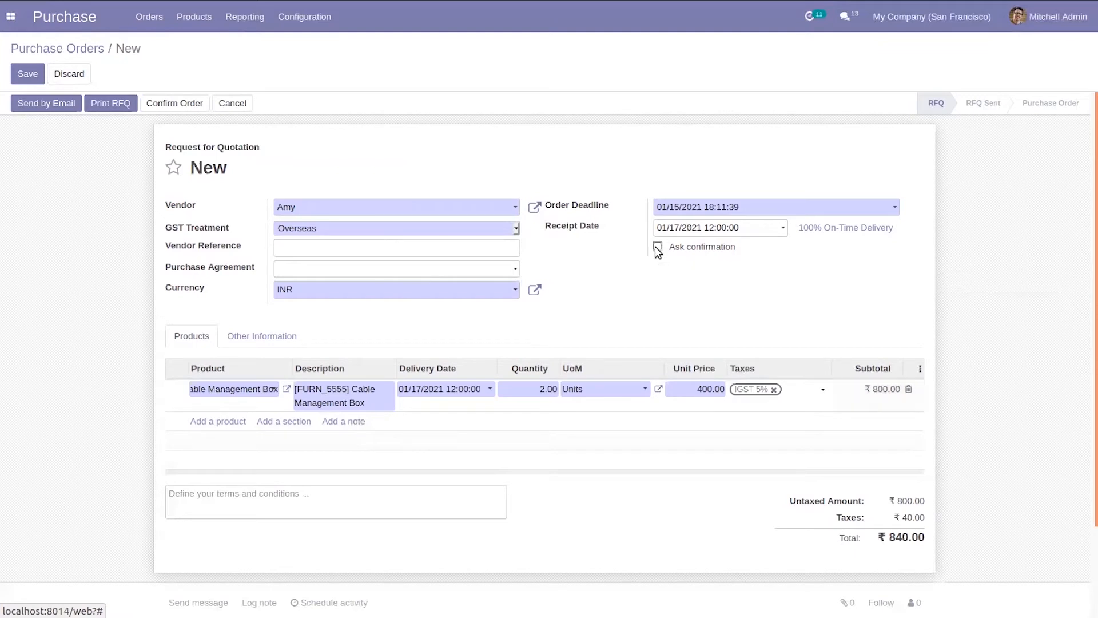
Step: Enable Ask confirmation so the vendor confirms receipt 1 day before the receipt date
left_click(657, 248)
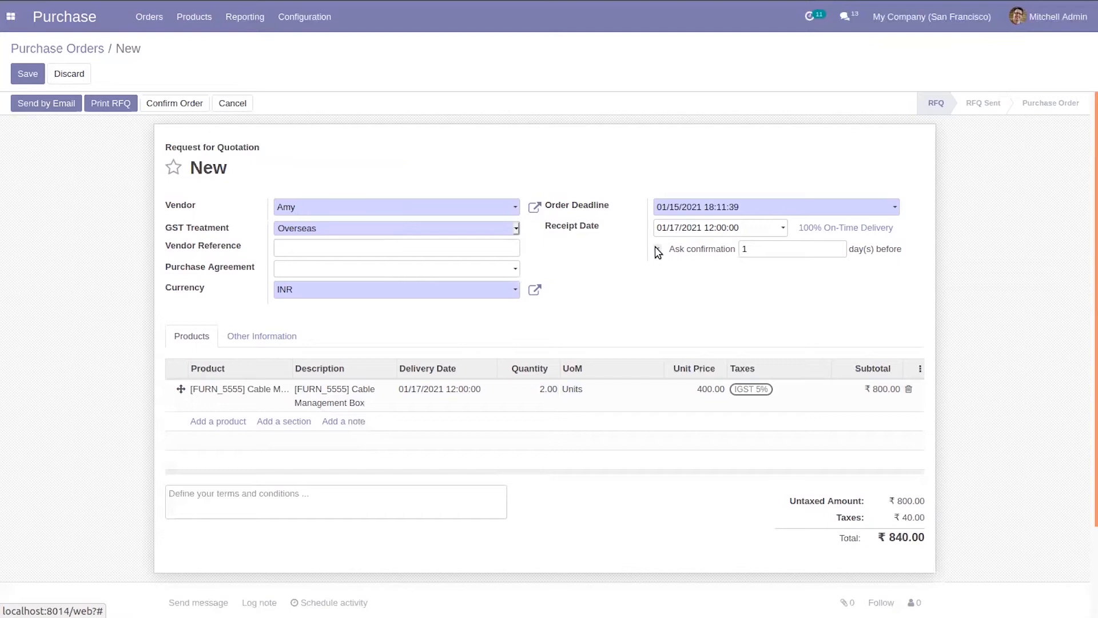
left_click(657, 248)
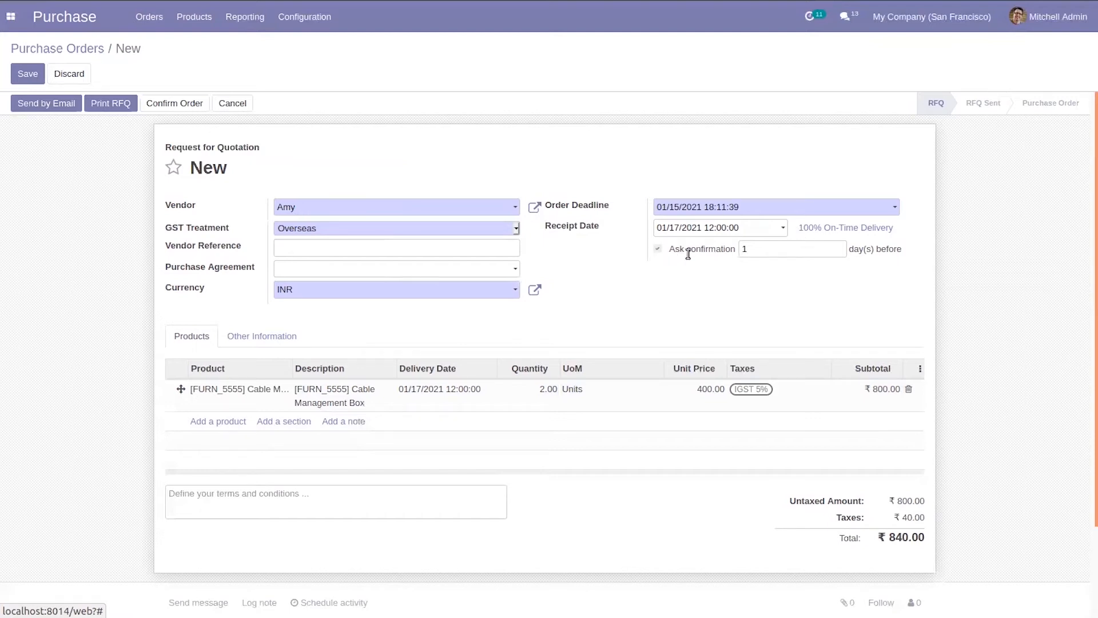
mouse_move(701, 248)
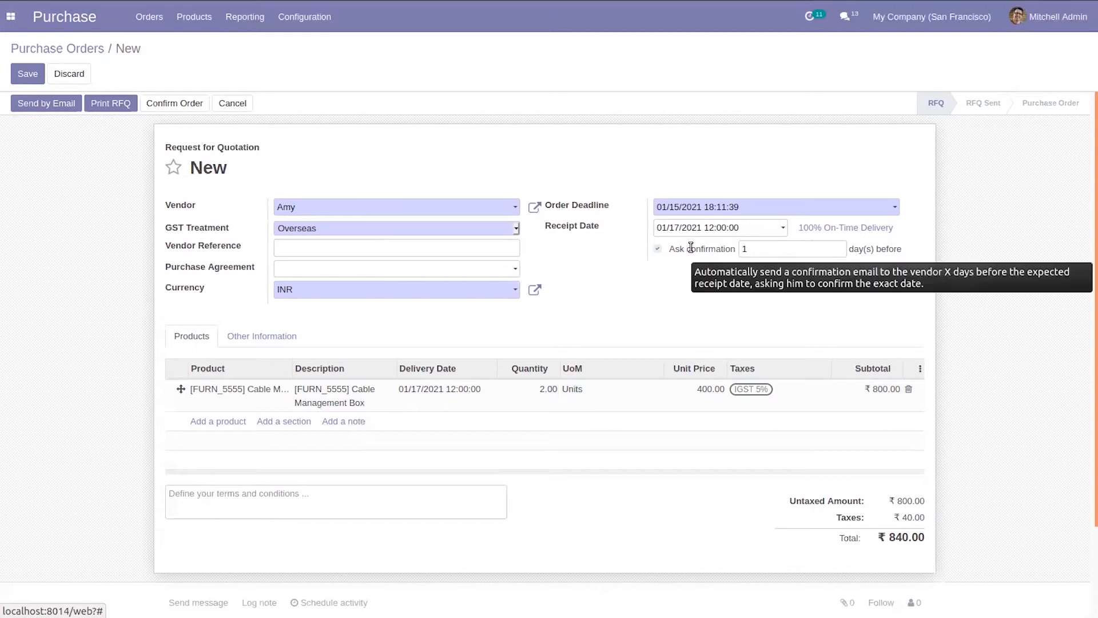
mouse_move(697, 261)
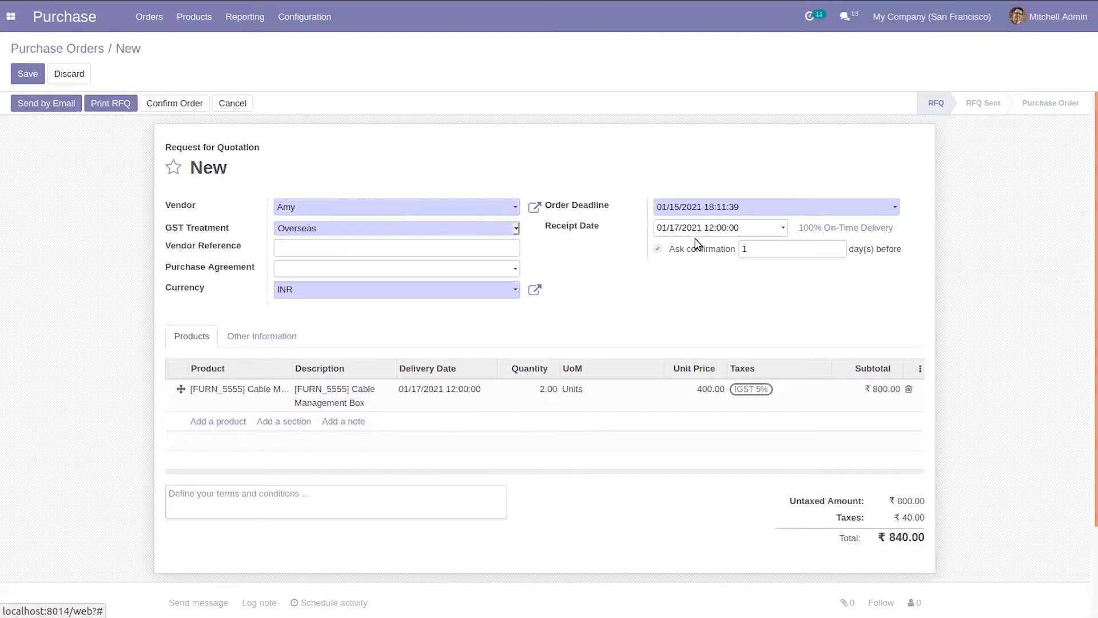
mouse_move(696, 239)
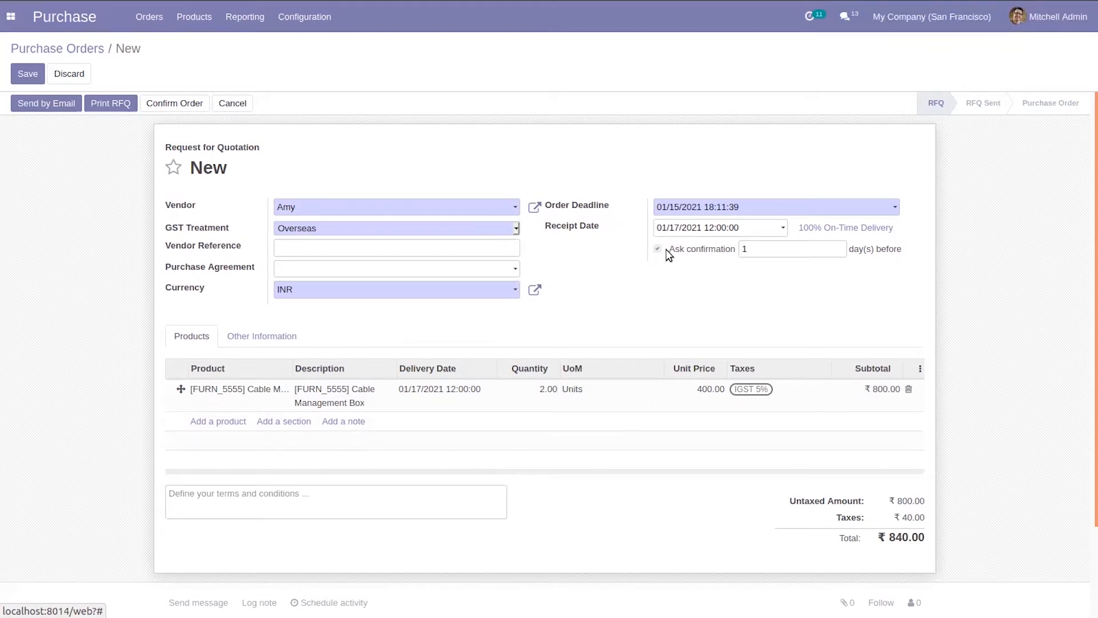
mouse_move(701, 249)
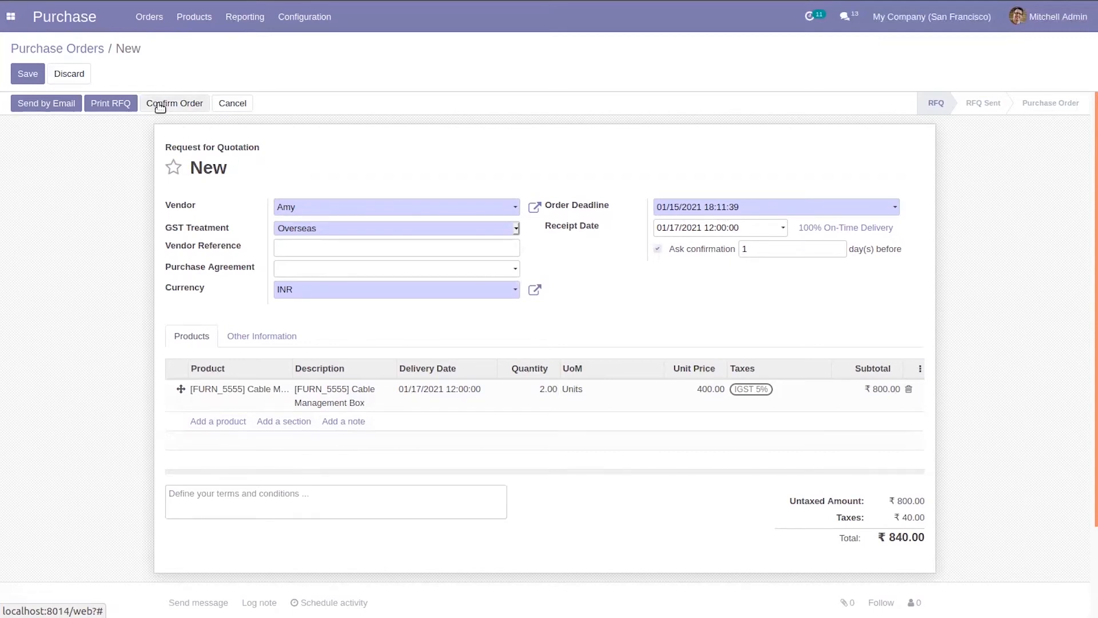
Step: Confirm the quotation as purchase order P00023 and open receipt WH/IN/00019
left_click(27, 73)
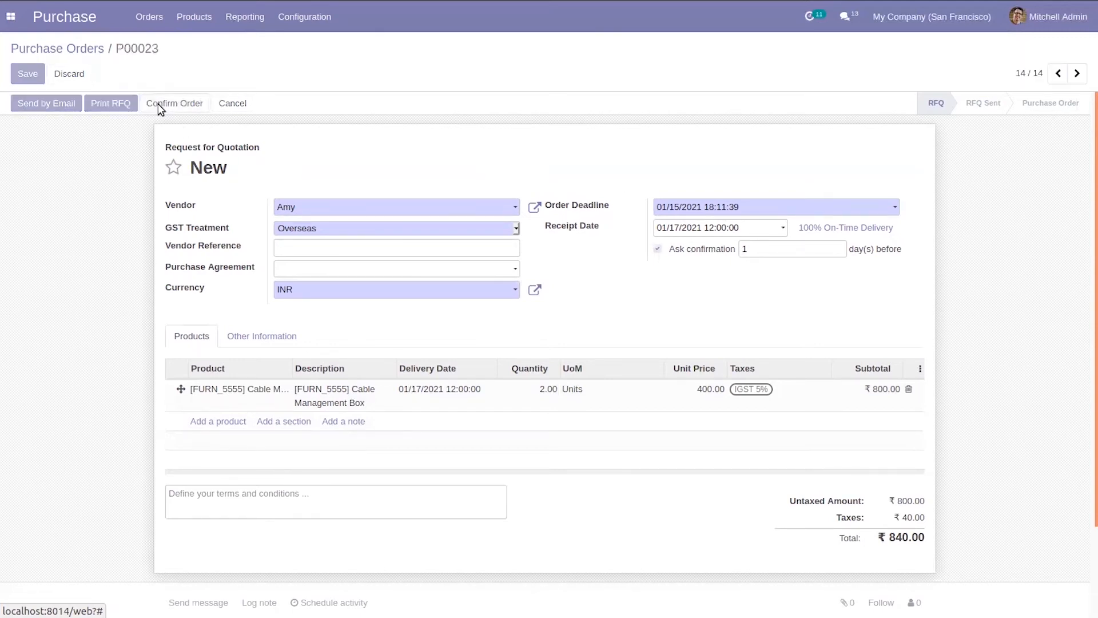
left_click(174, 103)
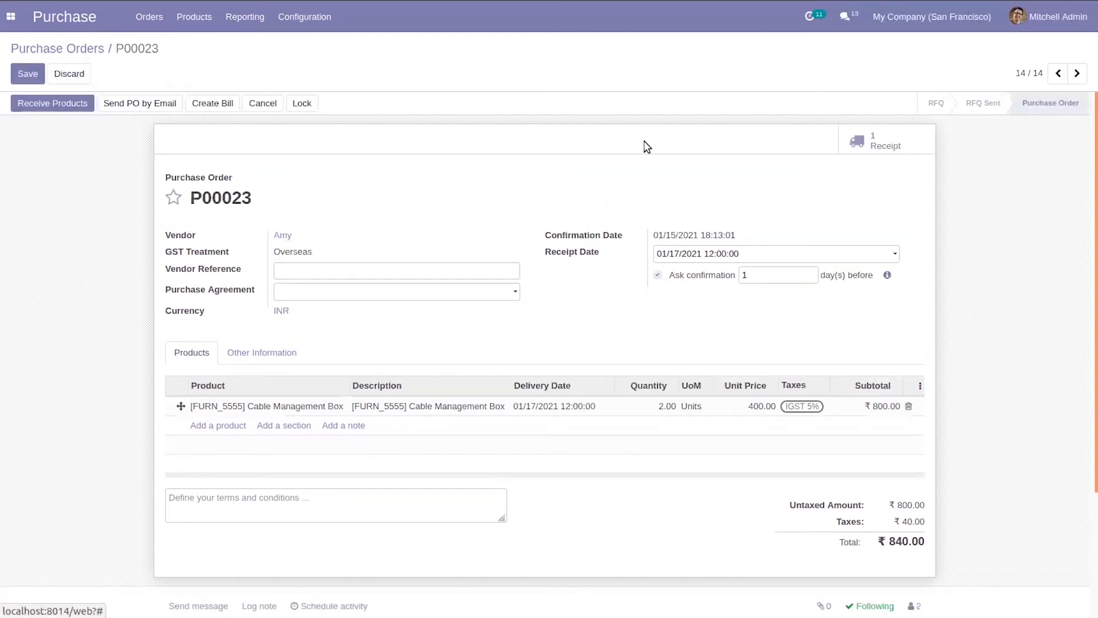
scroll("down", 3)
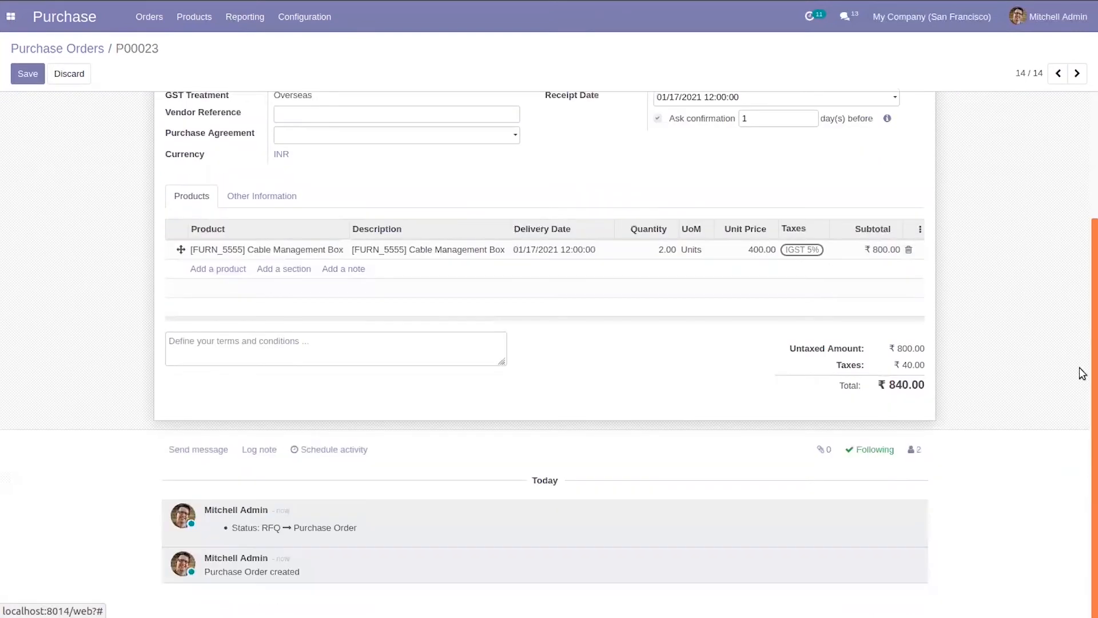
scroll("up", 3)
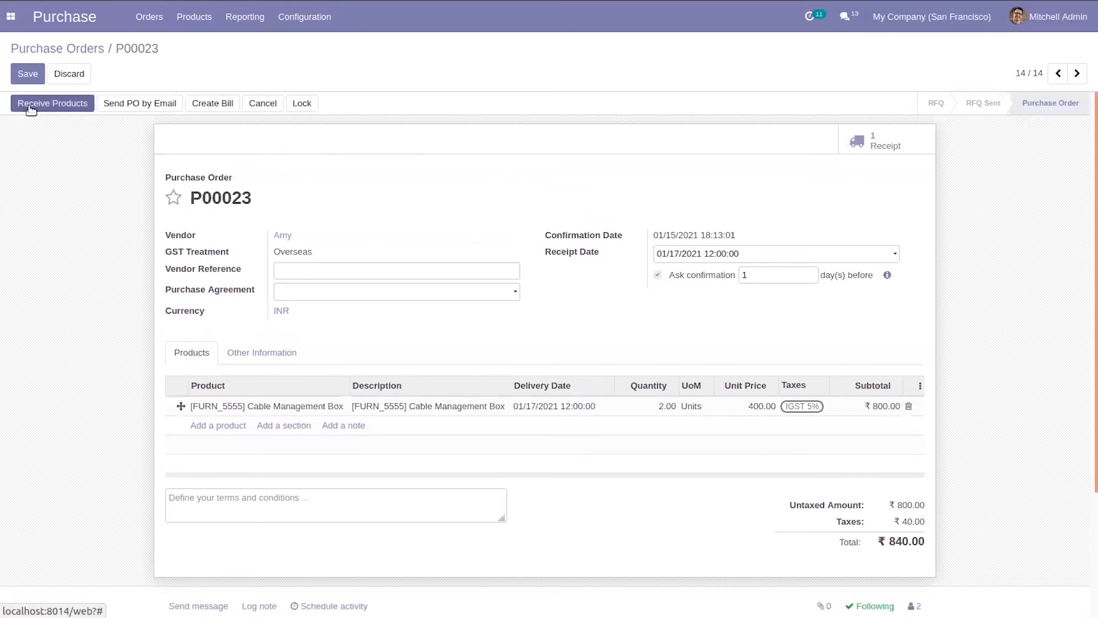
left_click(51, 103)
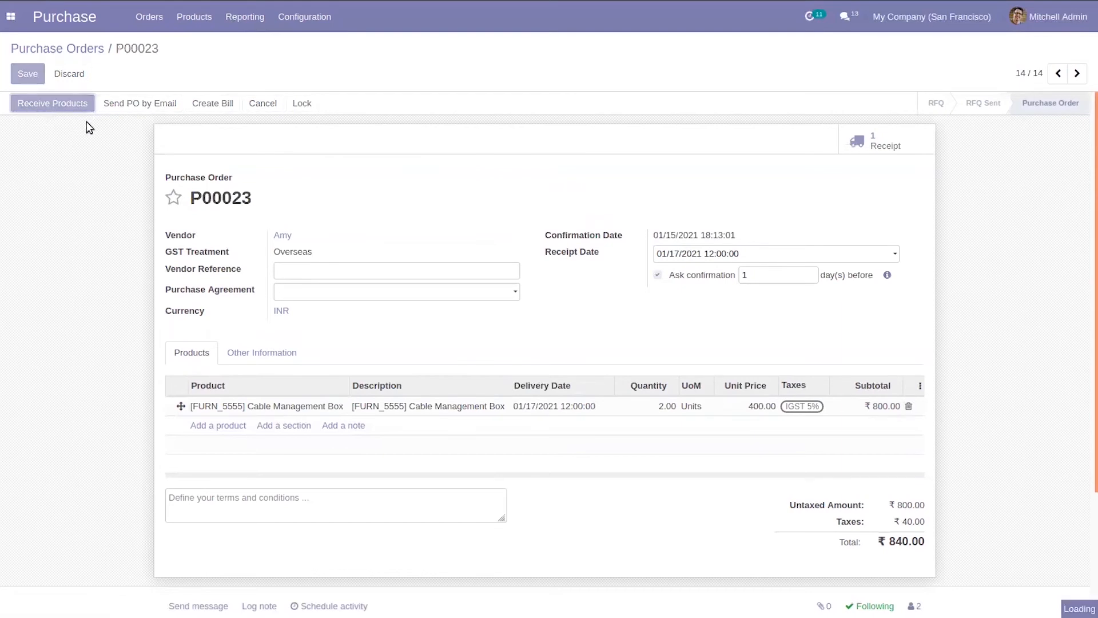
left_click(51, 103)
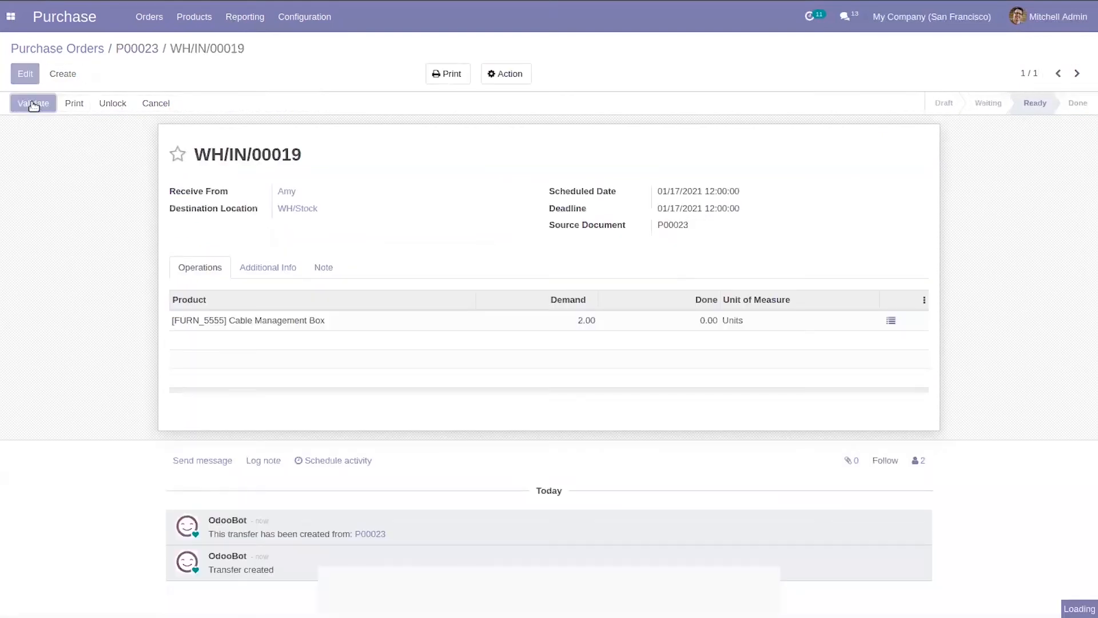
Step: Attempt validation, dismiss the missing lot error and add a detailed operation line
left_click(33, 103)
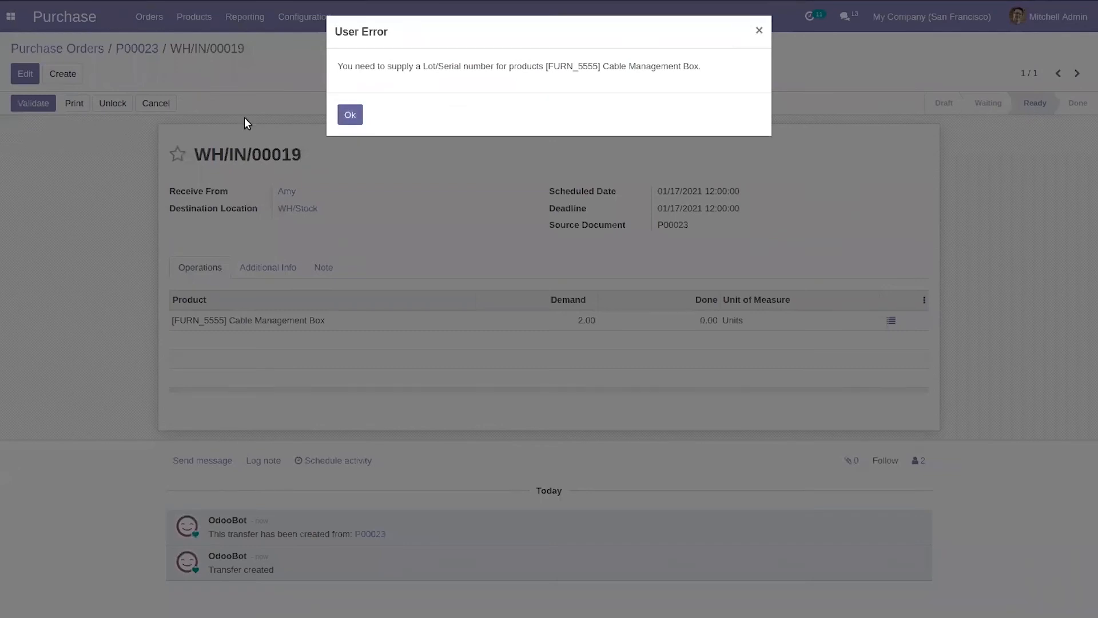
left_click(350, 114)
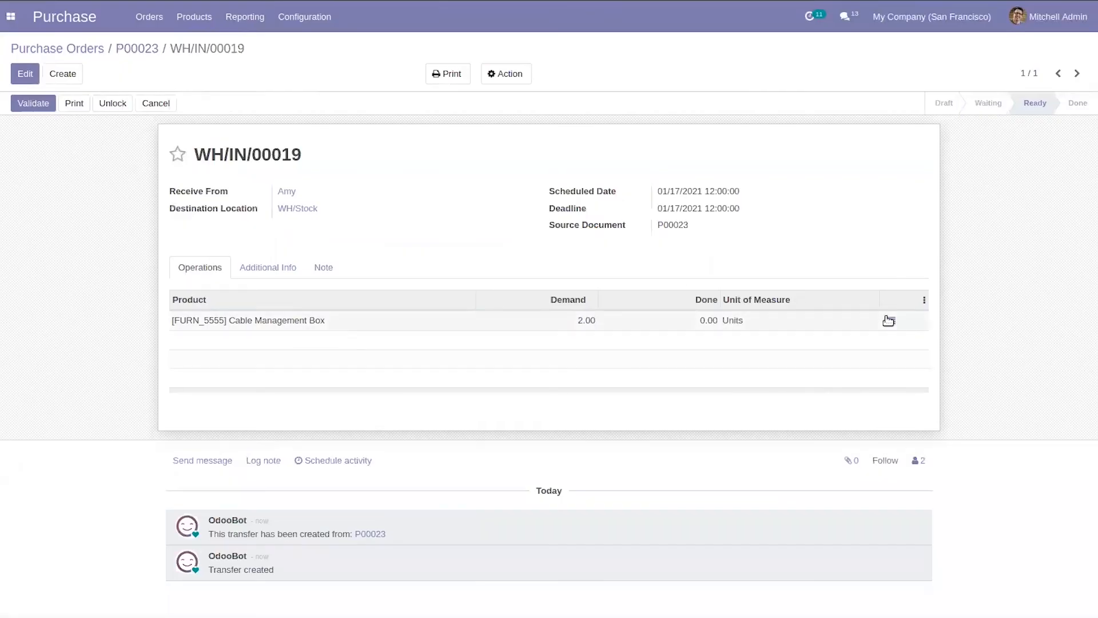
left_click(890, 320)
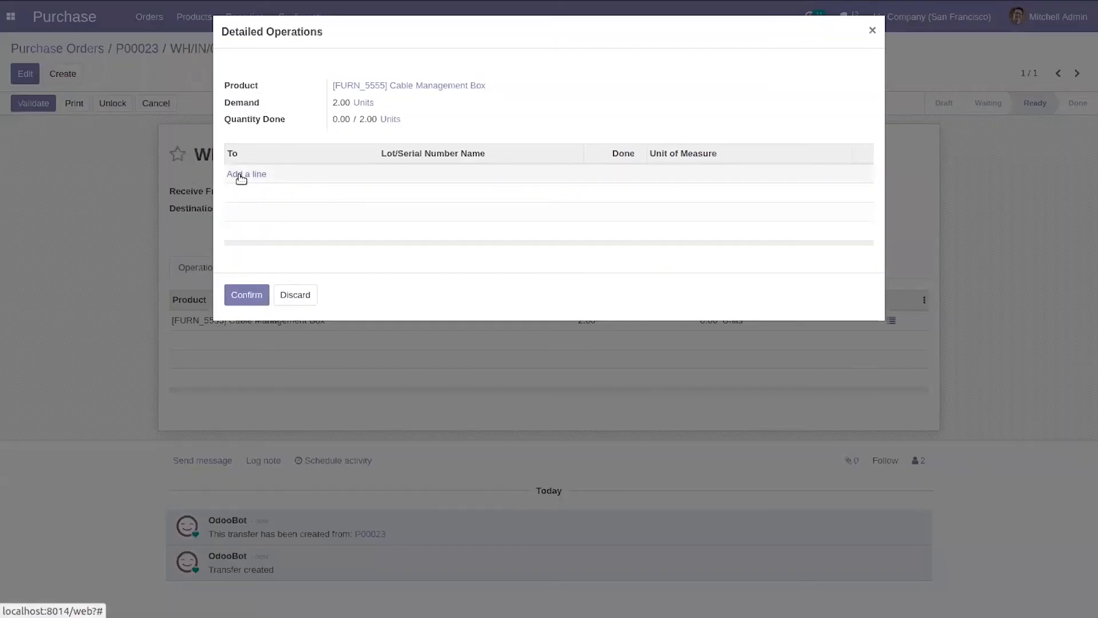
left_click(246, 174)
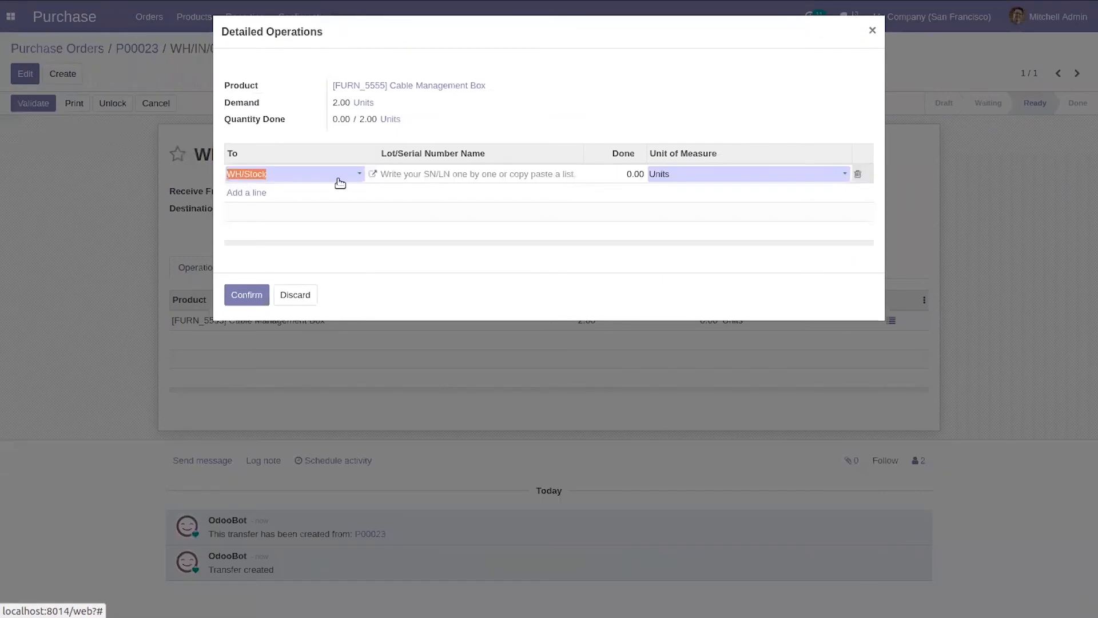
Step: Record lot number lot7687 with done quantity 1 and confirm it
left_click(468, 174)
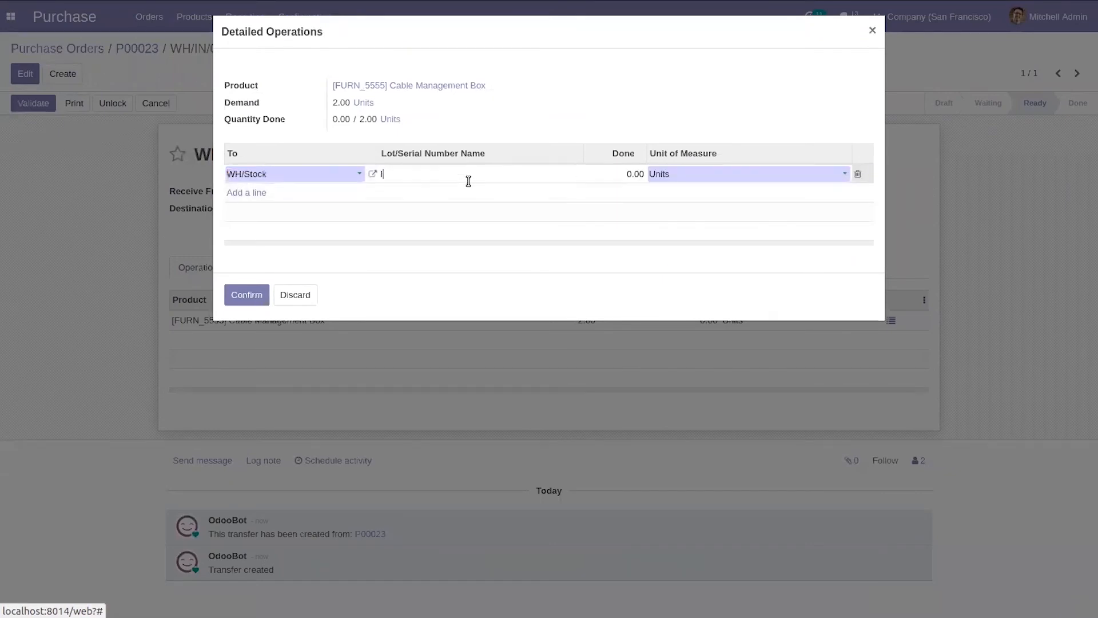
type("lot7687")
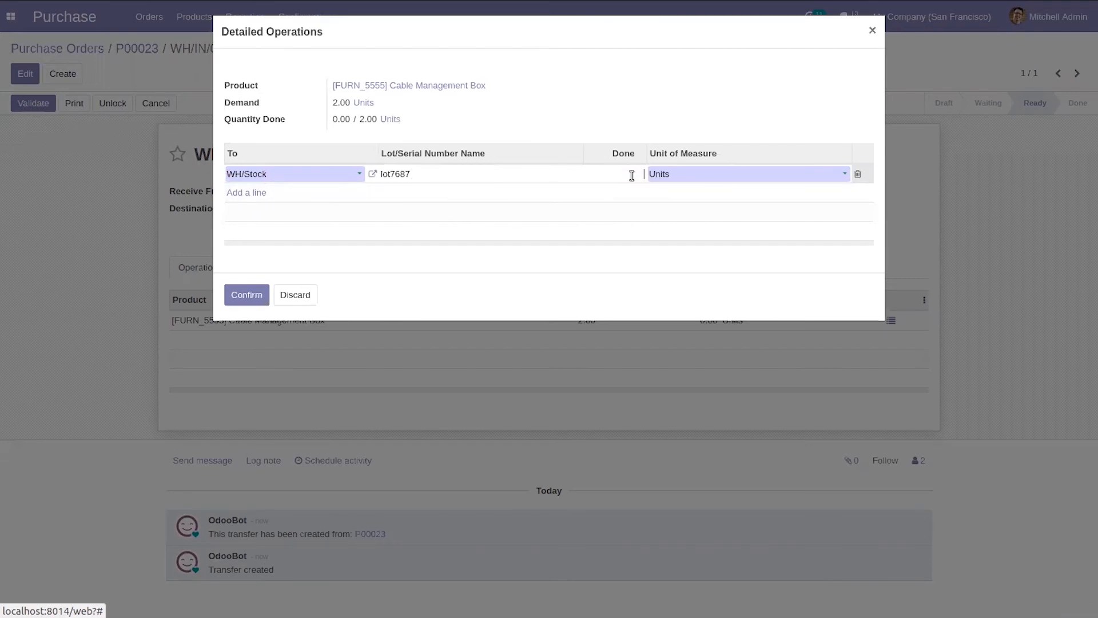
type("1")
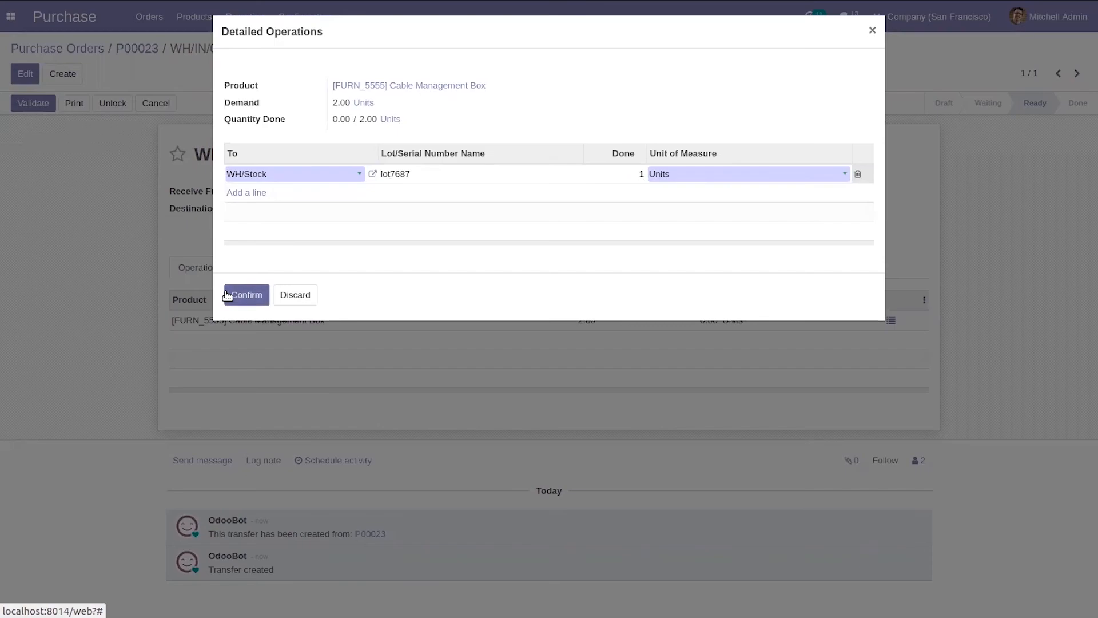
left_click(244, 294)
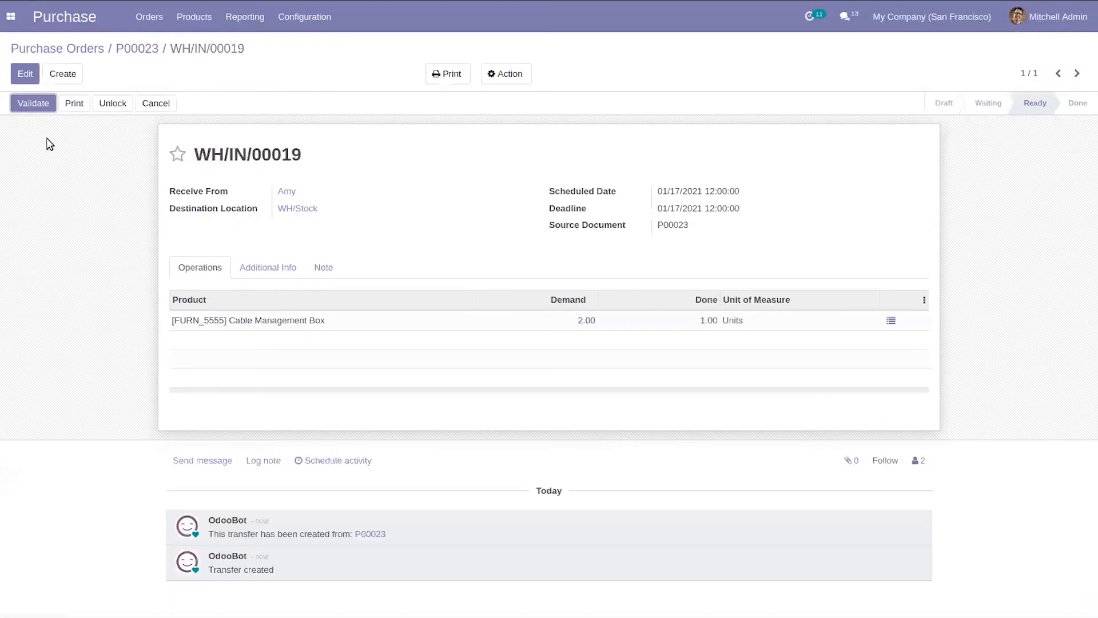
Step: Validate the partial receipt and create a backorder for the remaining box
left_click(33, 103)
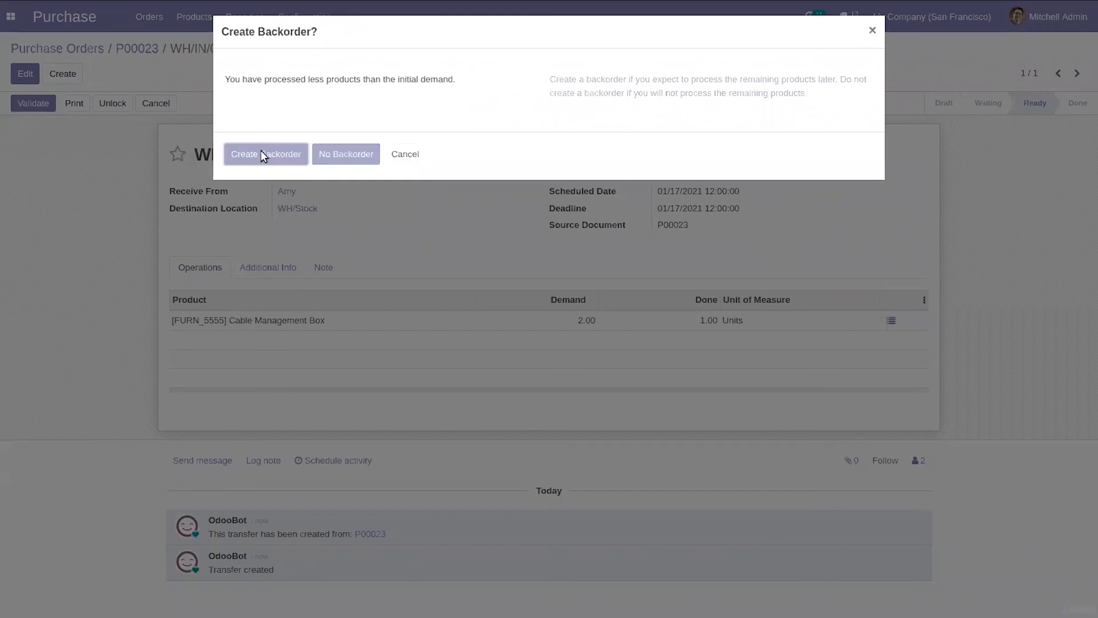
left_click(265, 154)
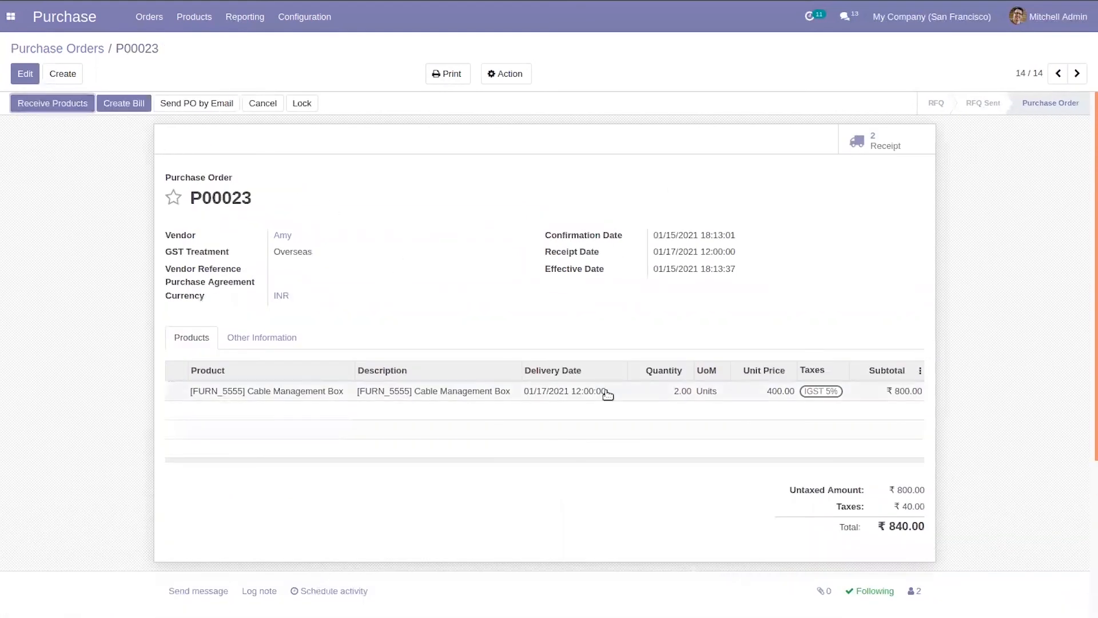
mouse_move(606, 391)
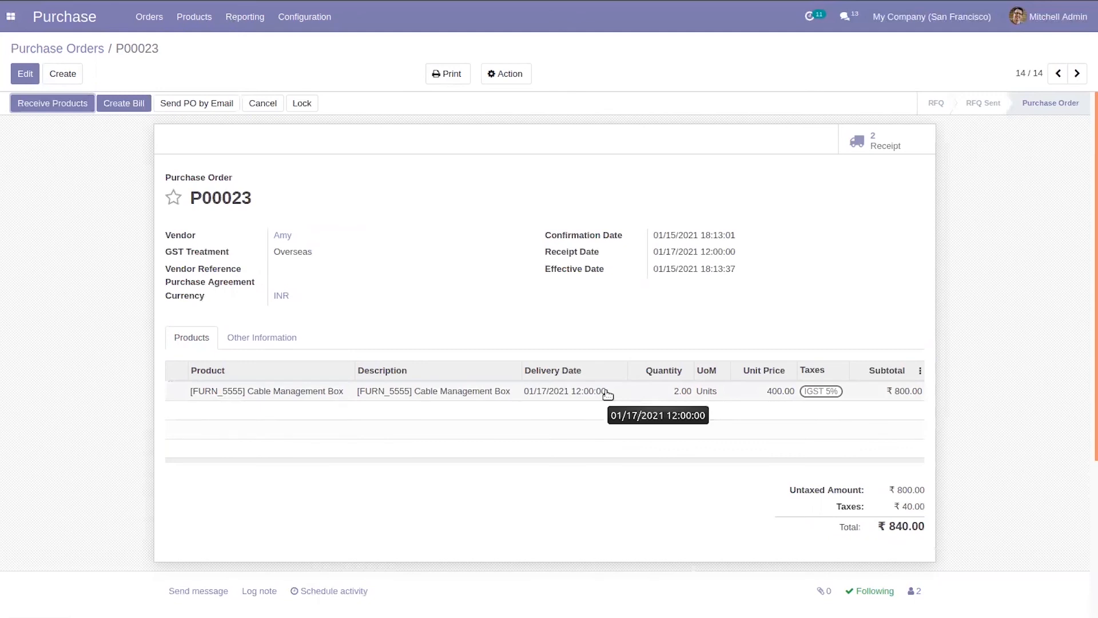
mouse_move(626, 347)
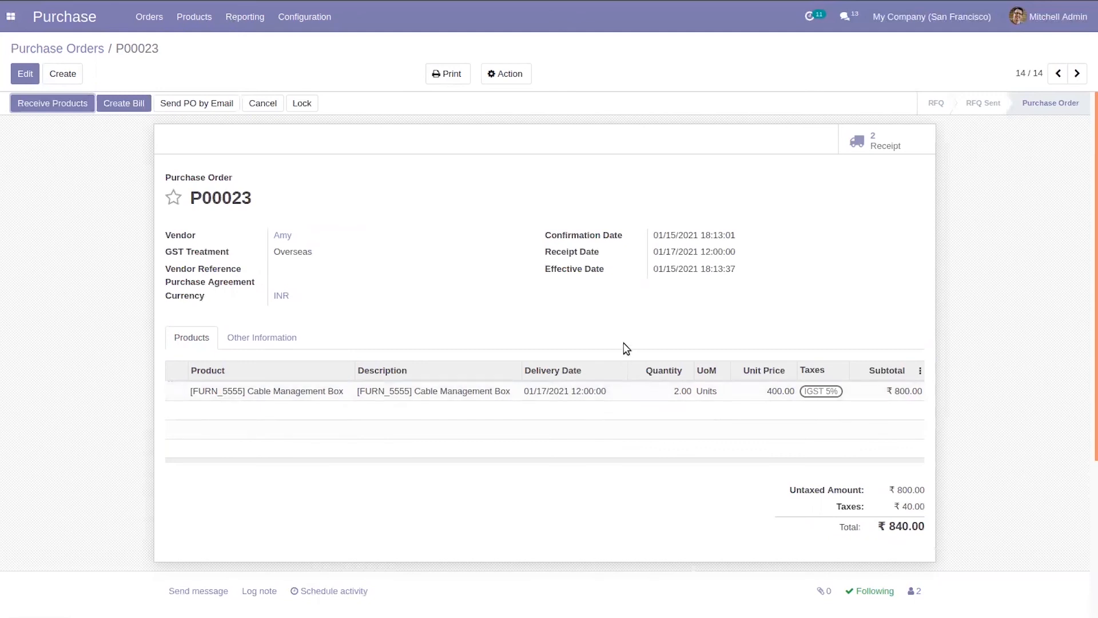